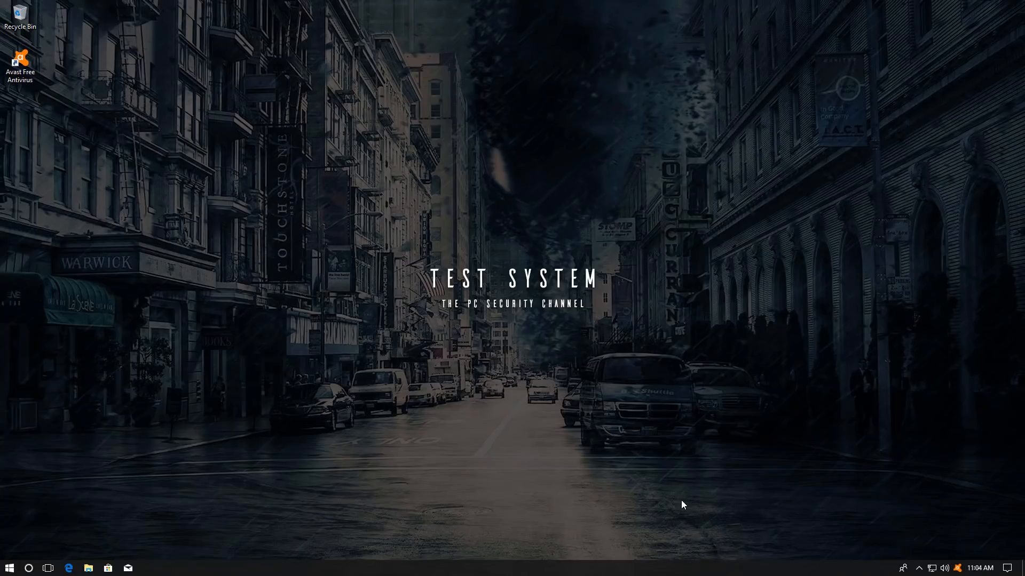
{"action": "mouse_move", "coordinate": [695, 506]}
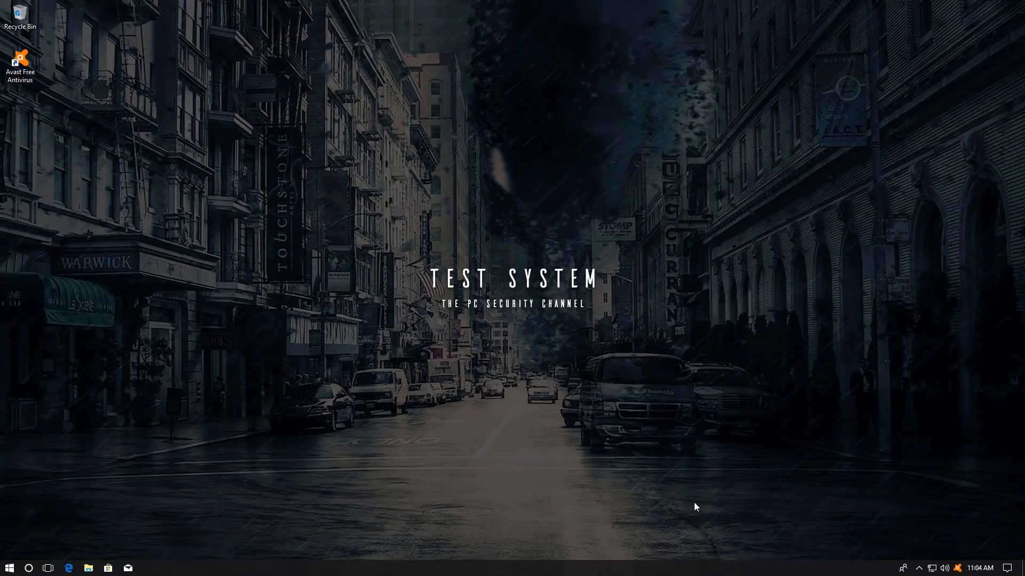
{"action": "mouse_move", "coordinate": [878, 520]}
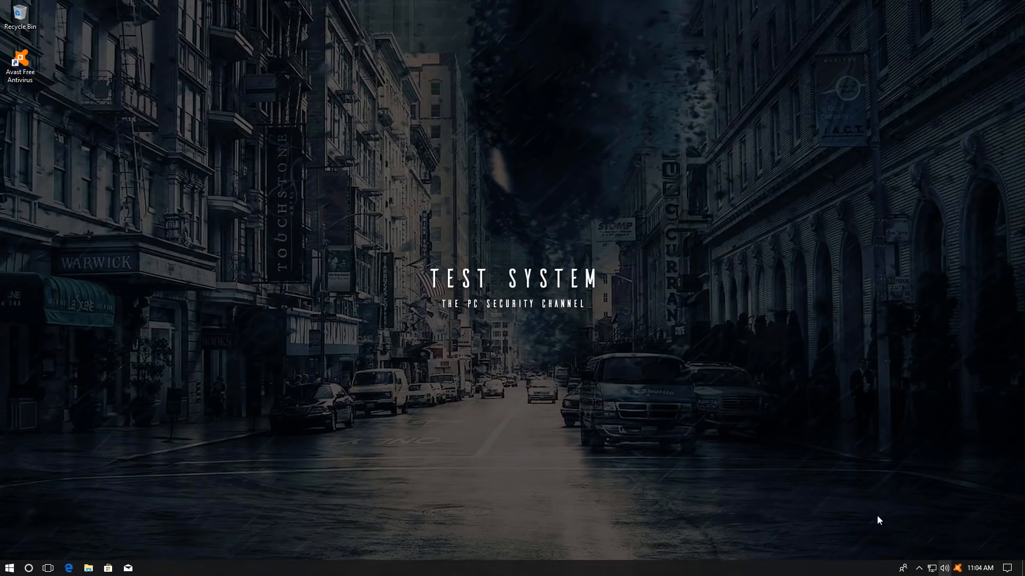
Launch Avast from the desktop, review the General settings page, and return to the status screen
{"action": "double_click", "coordinate": [20, 57]}
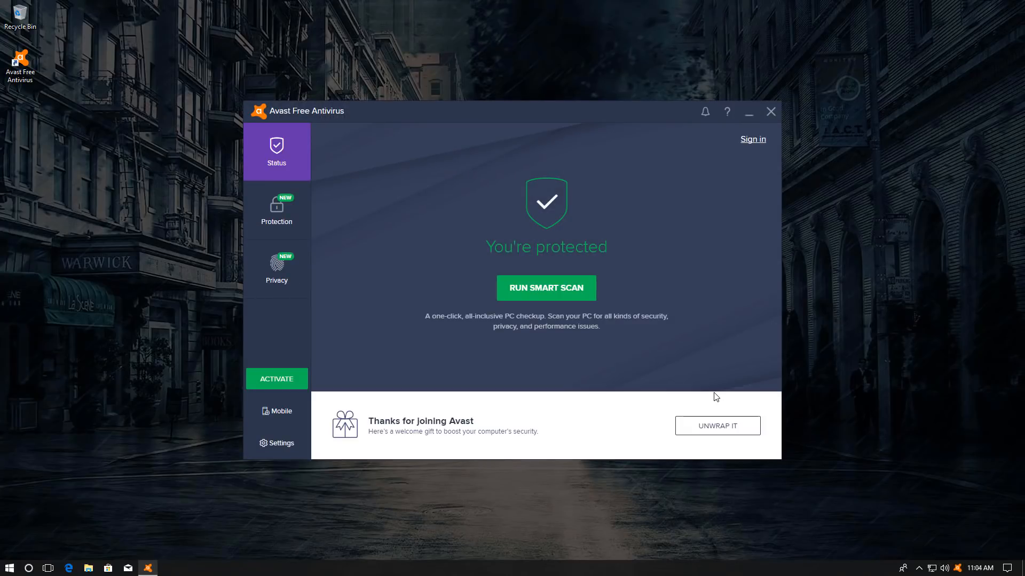
{"action": "mouse_move", "coordinate": [517, 392]}
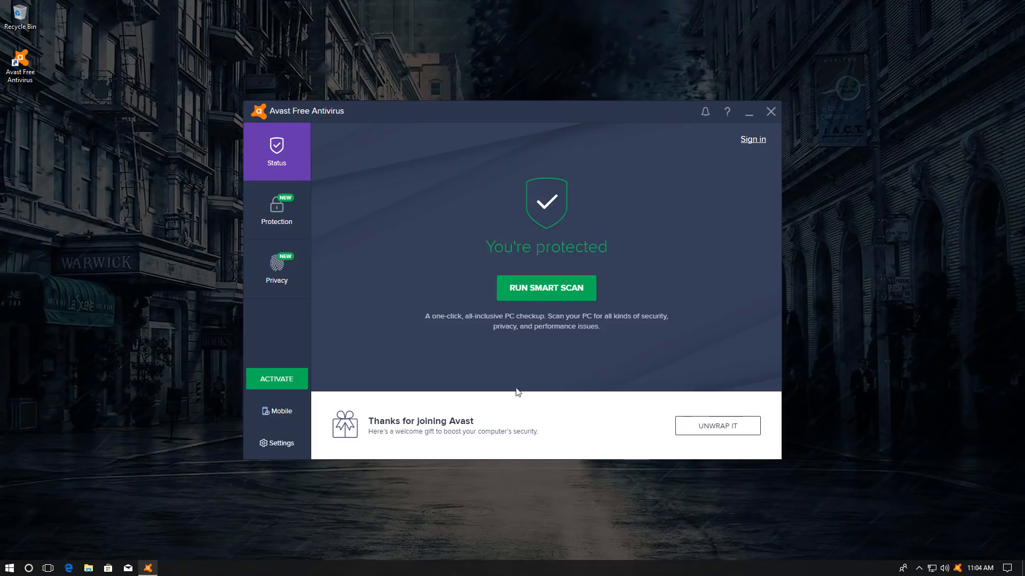
{"action": "left_click", "coordinate": [277, 443]}
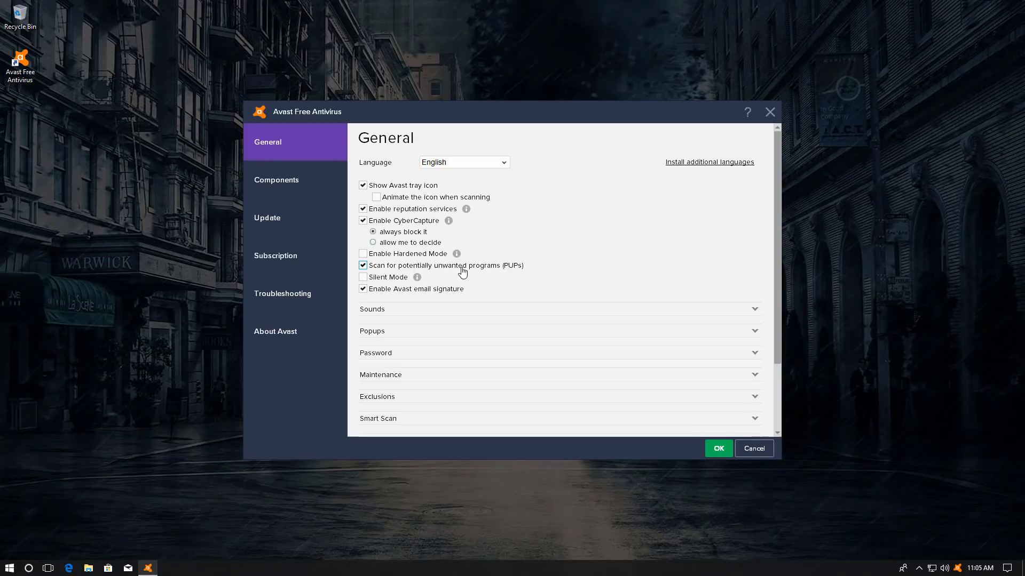
{"action": "mouse_move", "coordinate": [650, 207]}
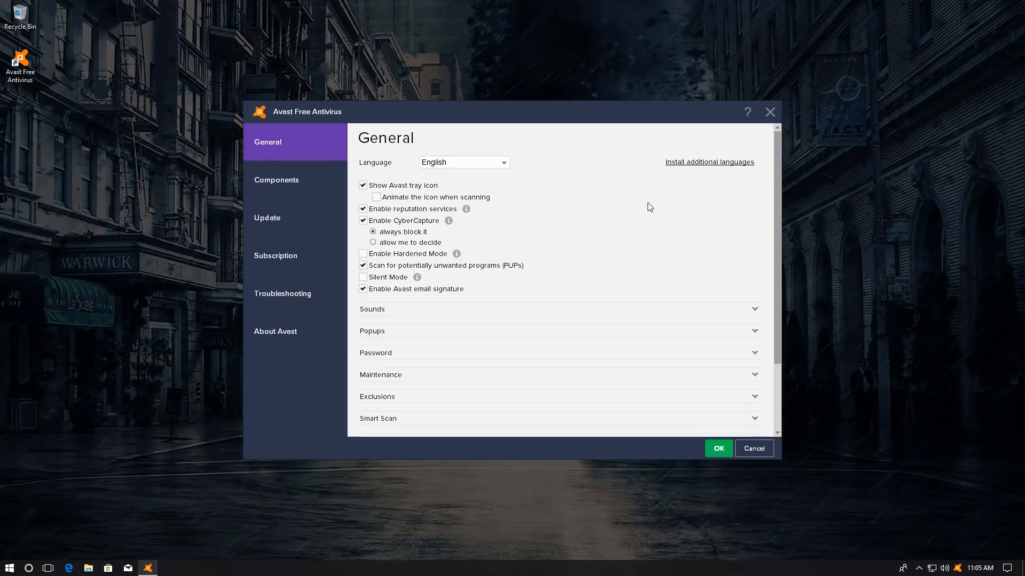
{"action": "left_click", "coordinate": [752, 448]}
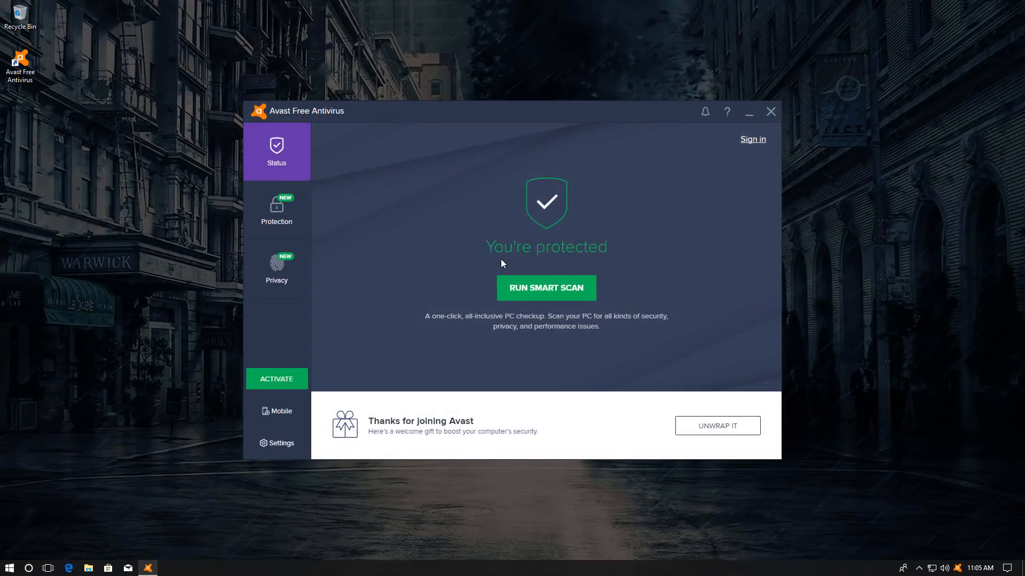
{"action": "mouse_move", "coordinate": [948, 560]}
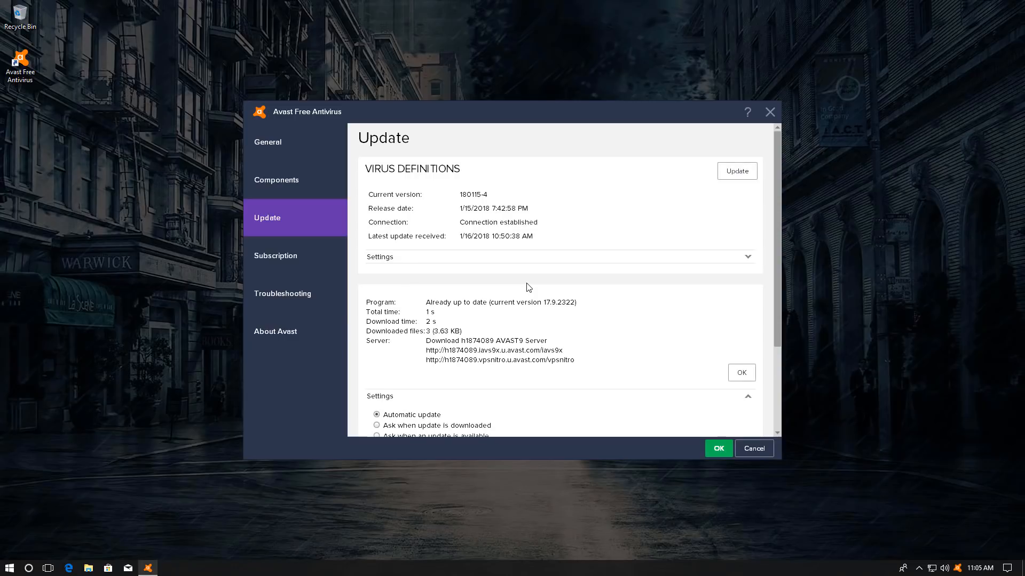
Close the update settings and Avast, then copy the ransomware sample from E:\Malware to the desktop
{"action": "left_click", "coordinate": [717, 449]}
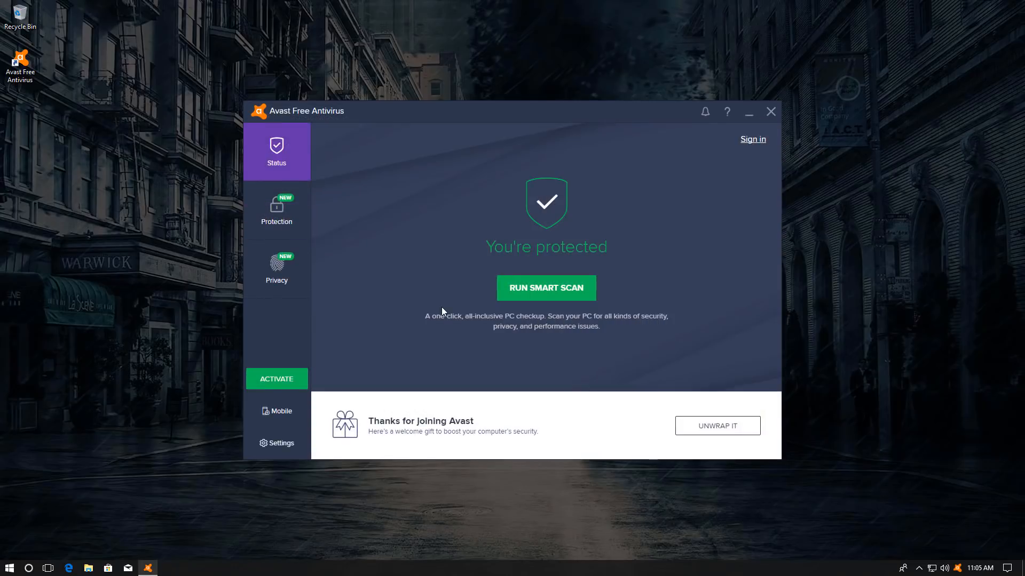
{"action": "left_click", "coordinate": [770, 111]}
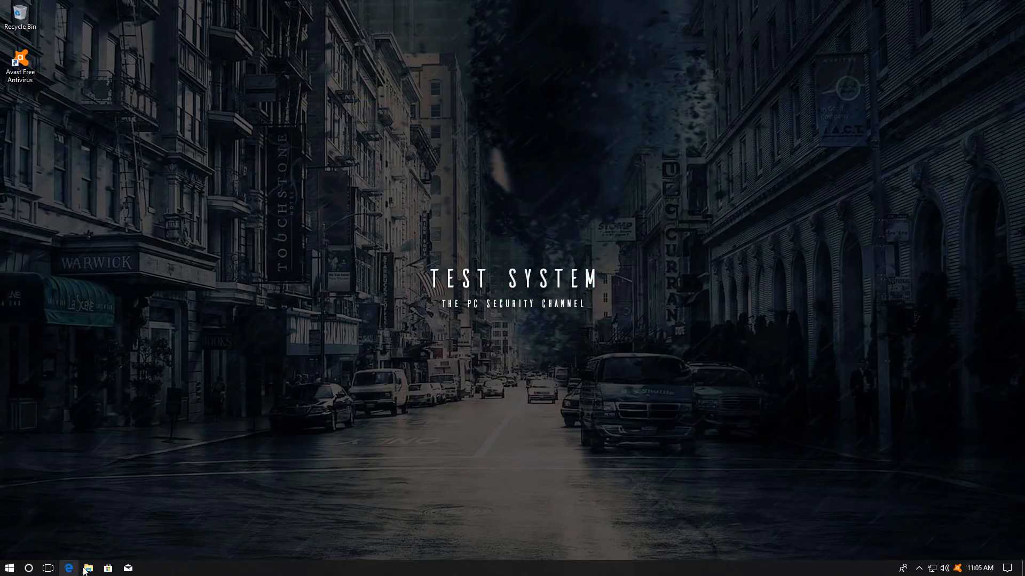
{"action": "left_click", "coordinate": [88, 567]}
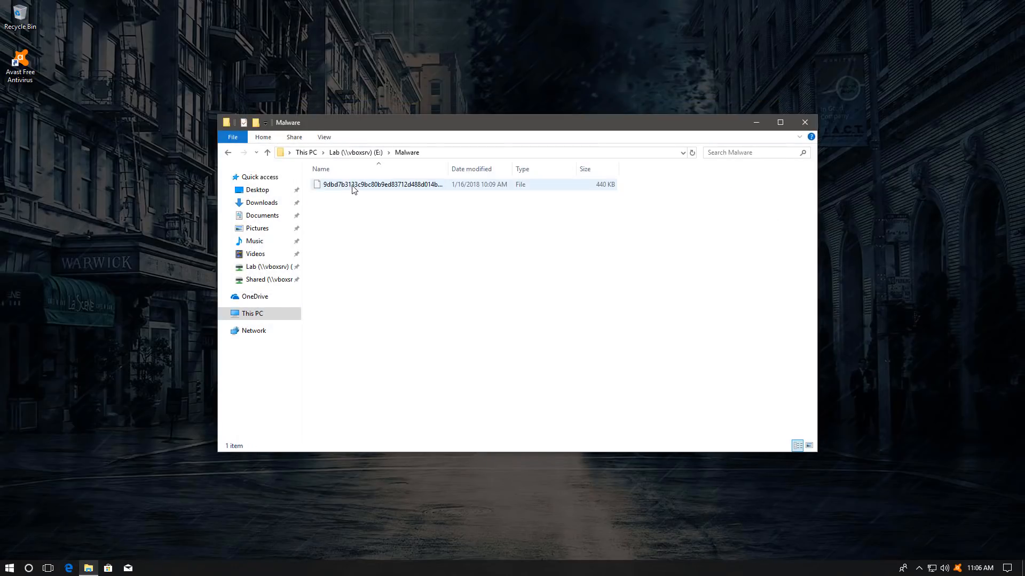
{"action": "left_click", "coordinate": [381, 185]}
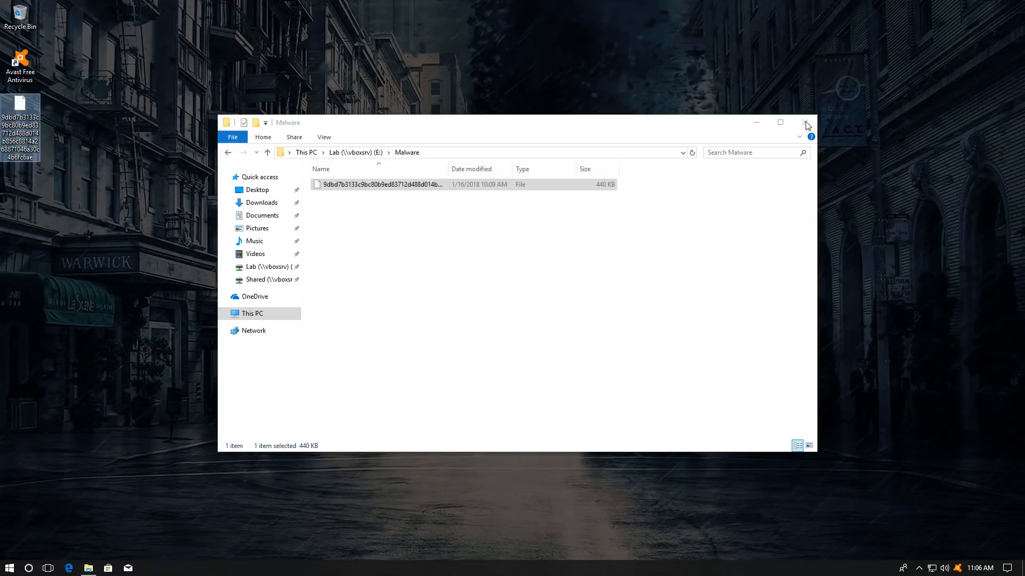
{"action": "left_click", "coordinate": [807, 123]}
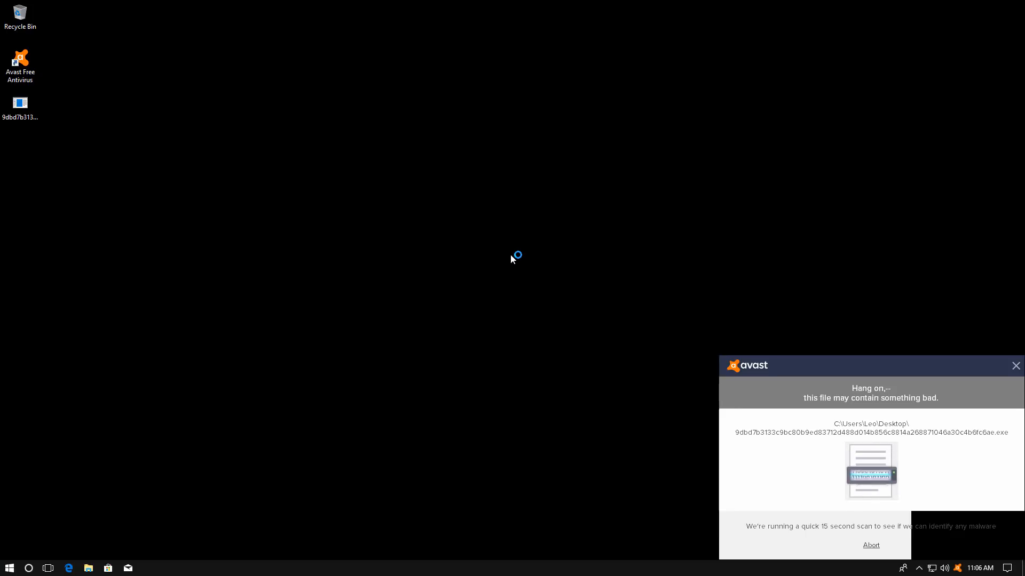
{"action": "mouse_move", "coordinate": [629, 316]}
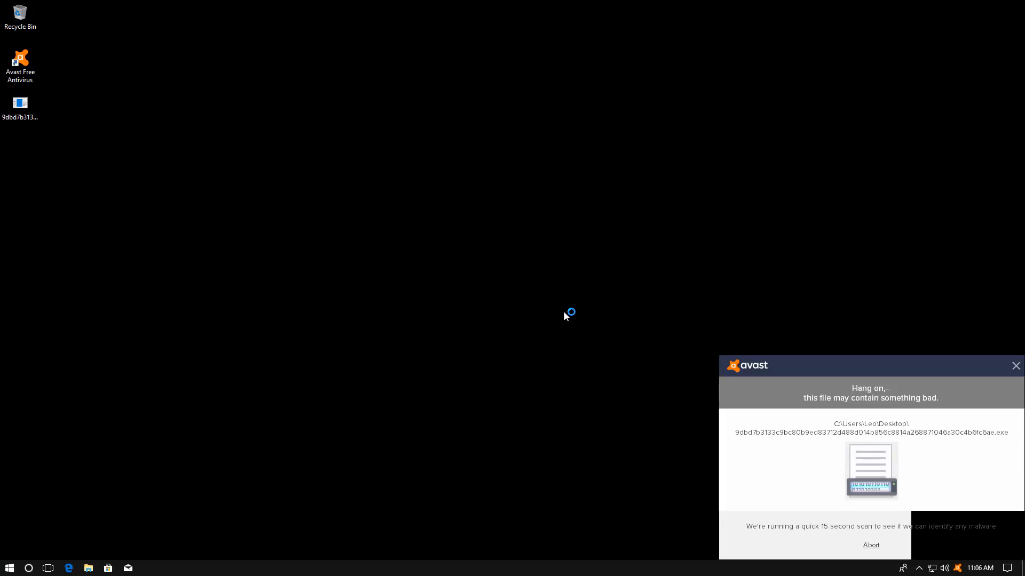
{"action": "mouse_move", "coordinate": [90, 568]}
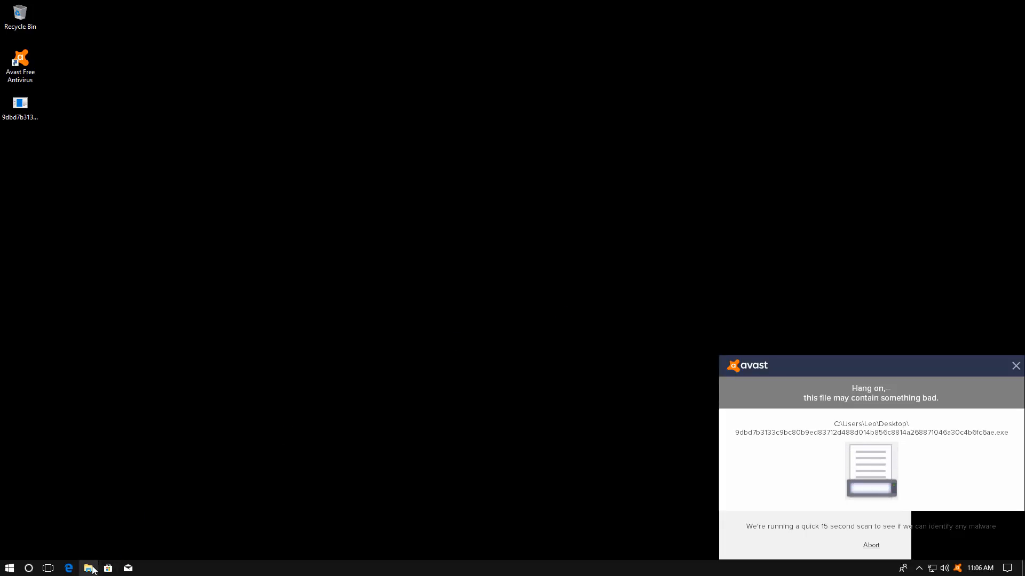
Bring up a File Explorer window of the Pictures folder while the quick scan runs
{"action": "left_click", "coordinate": [89, 567]}
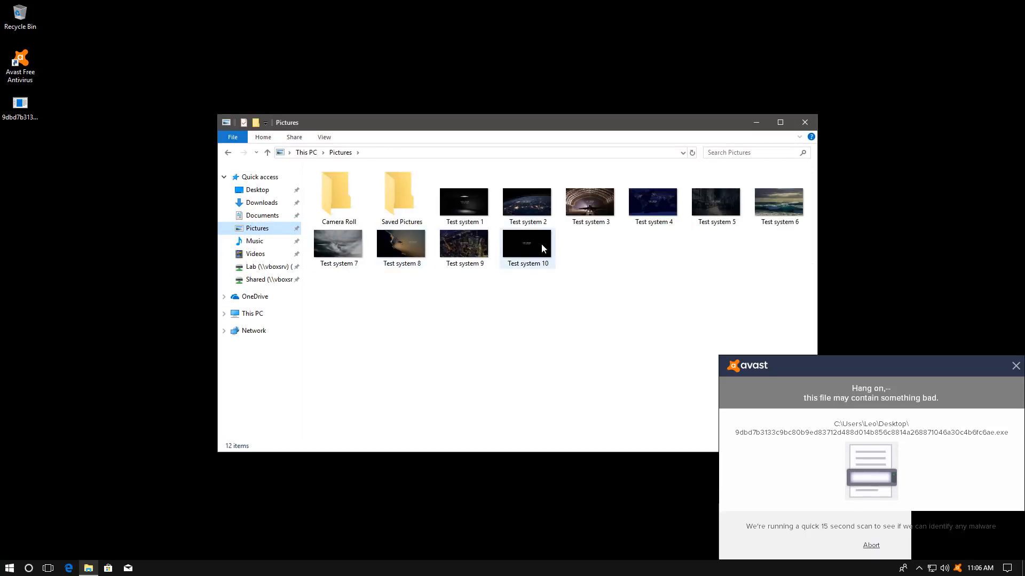
Switch to the Documents folder, now listing files renamed with the .Lime extension
{"action": "left_click", "coordinate": [262, 215]}
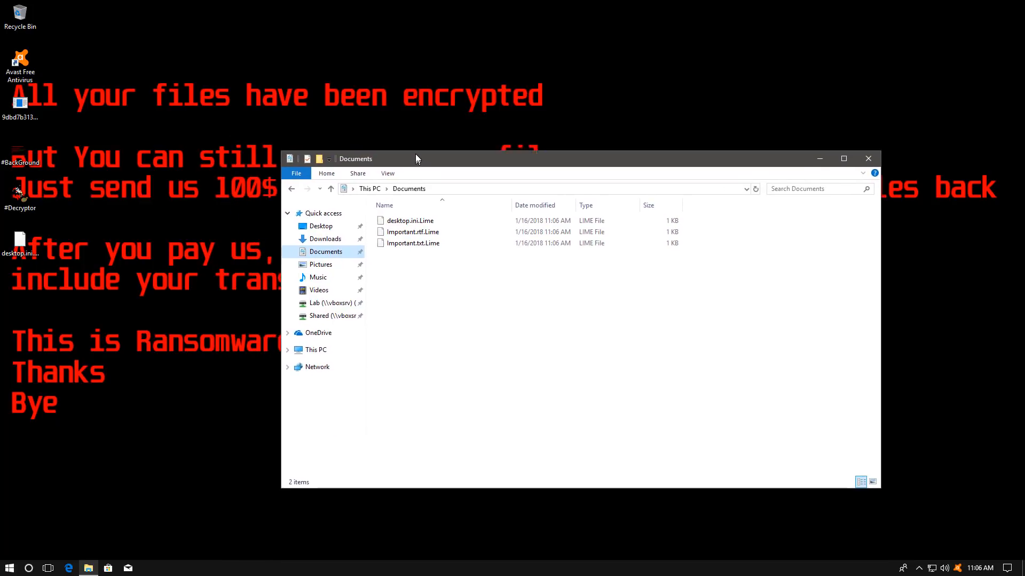
Rename Important.rtf.Lime back to Important.rtf
{"action": "left_click", "coordinate": [412, 226]}
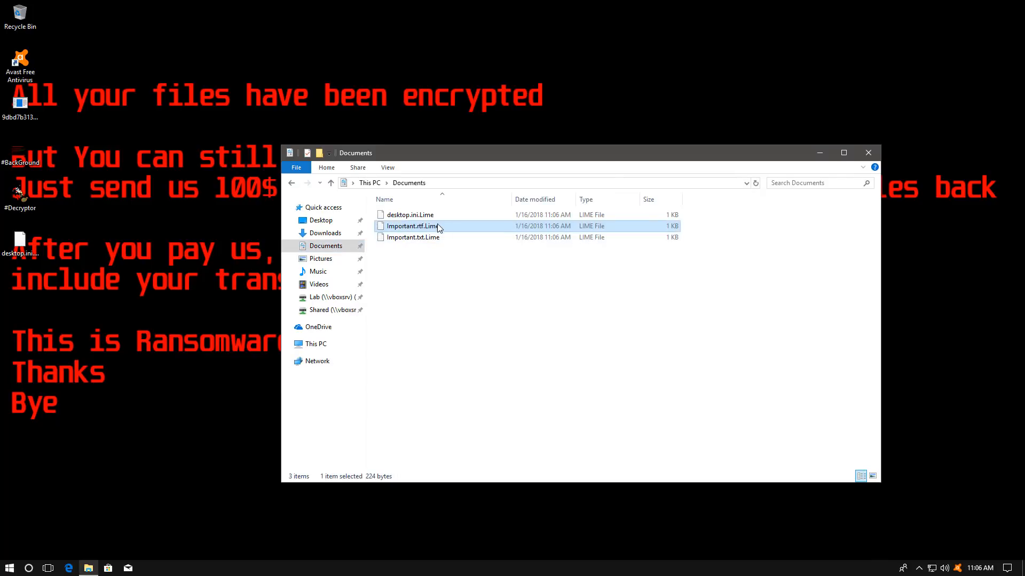
{"action": "left_click", "coordinate": [410, 226]}
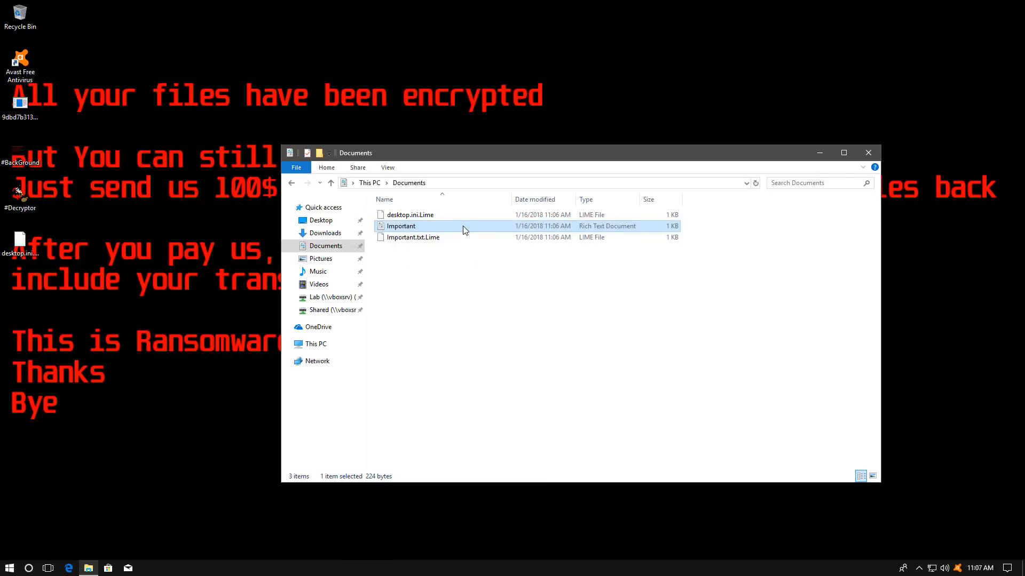
{"action": "double_click", "coordinate": [400, 226]}
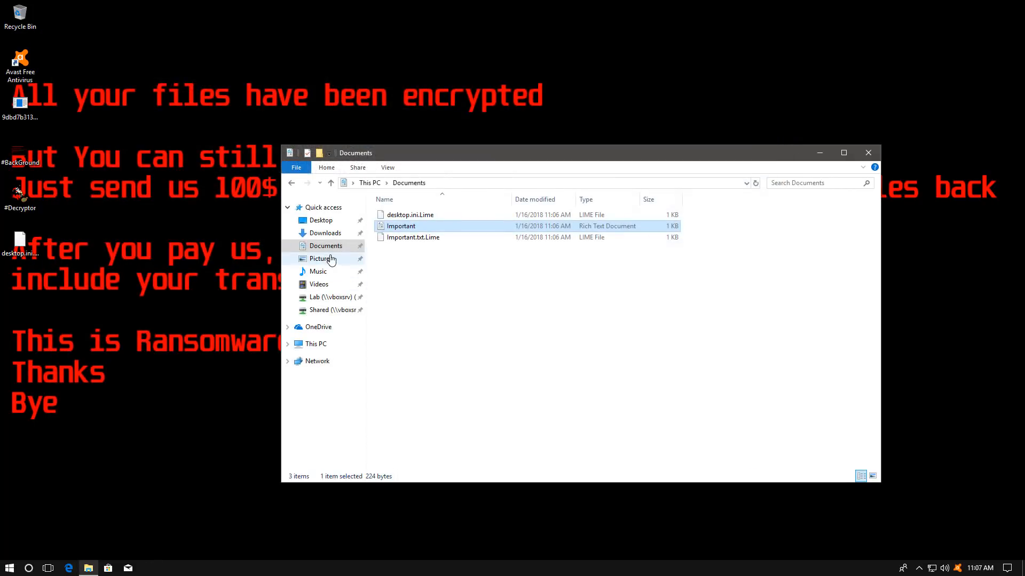
View the .Lime-encrypted pictures, then close Explorer to reveal the ransom note
{"action": "left_click", "coordinate": [321, 259]}
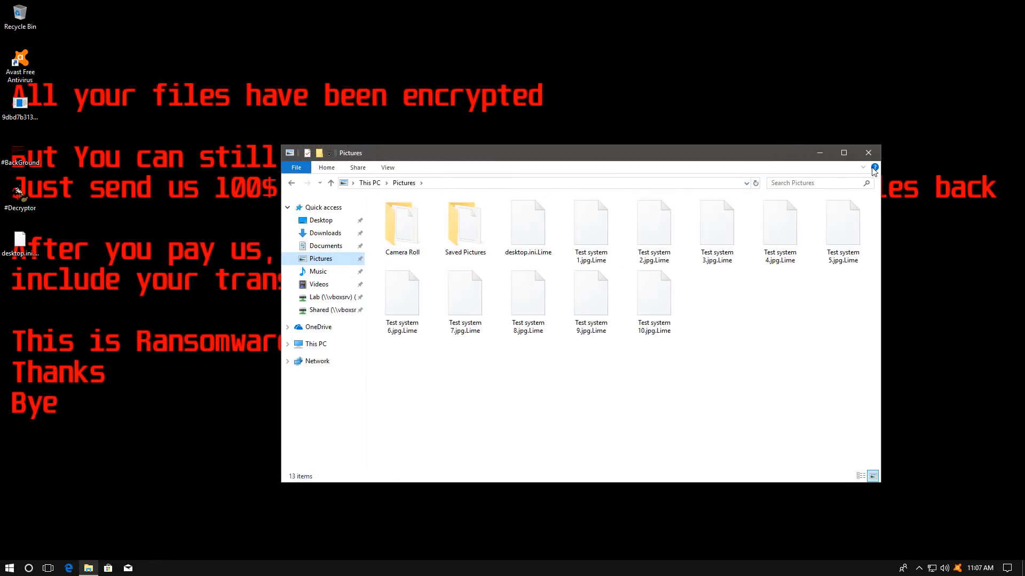
{"action": "left_click", "coordinate": [868, 153]}
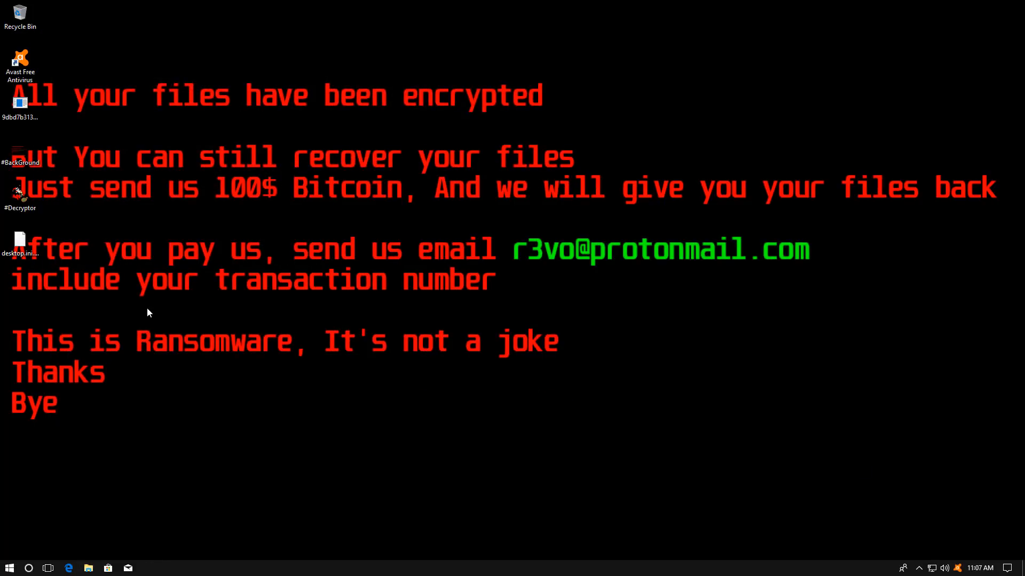